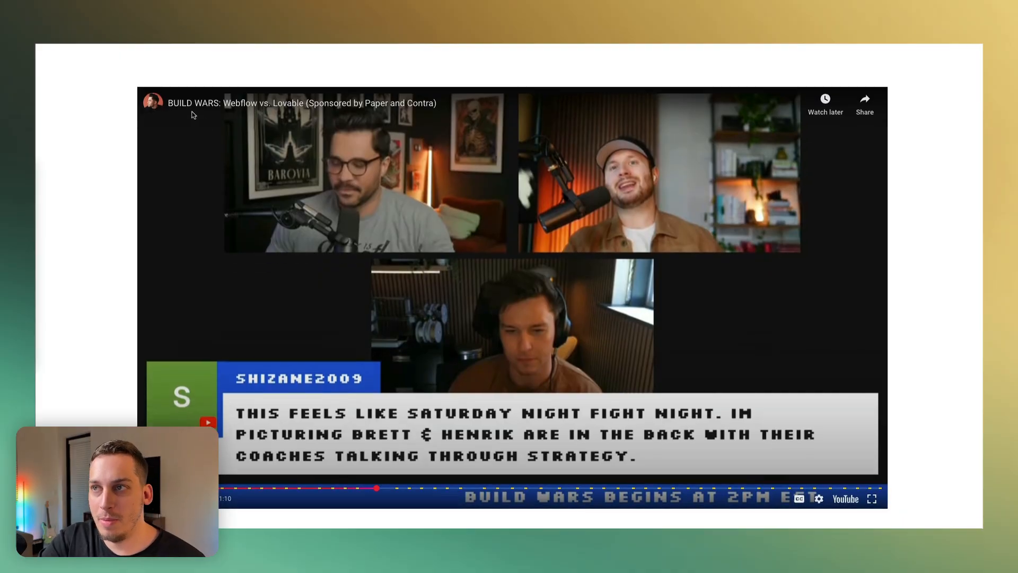
pyautogui.moveTo(284, 111)
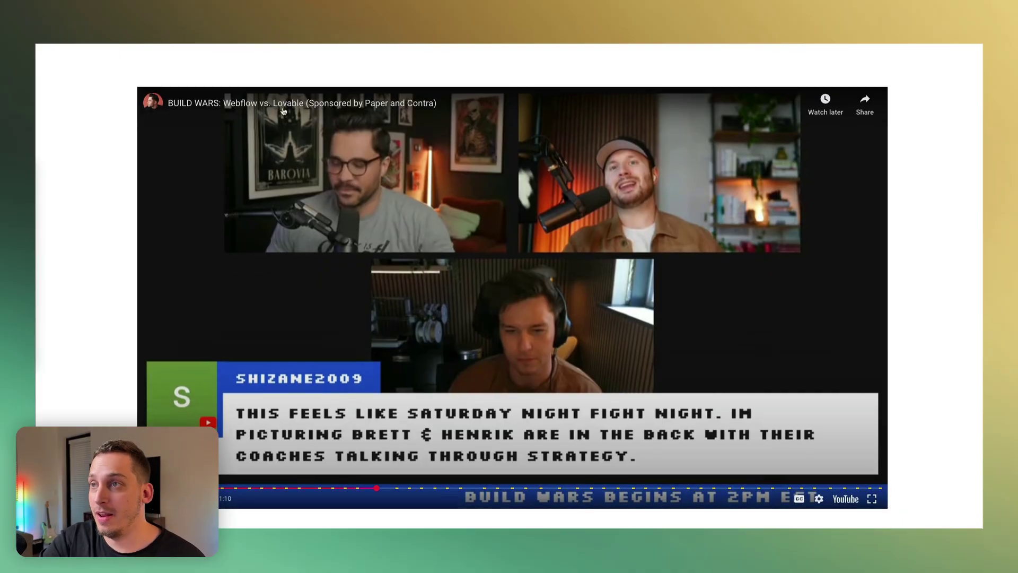
pyautogui.moveTo(376, 488)
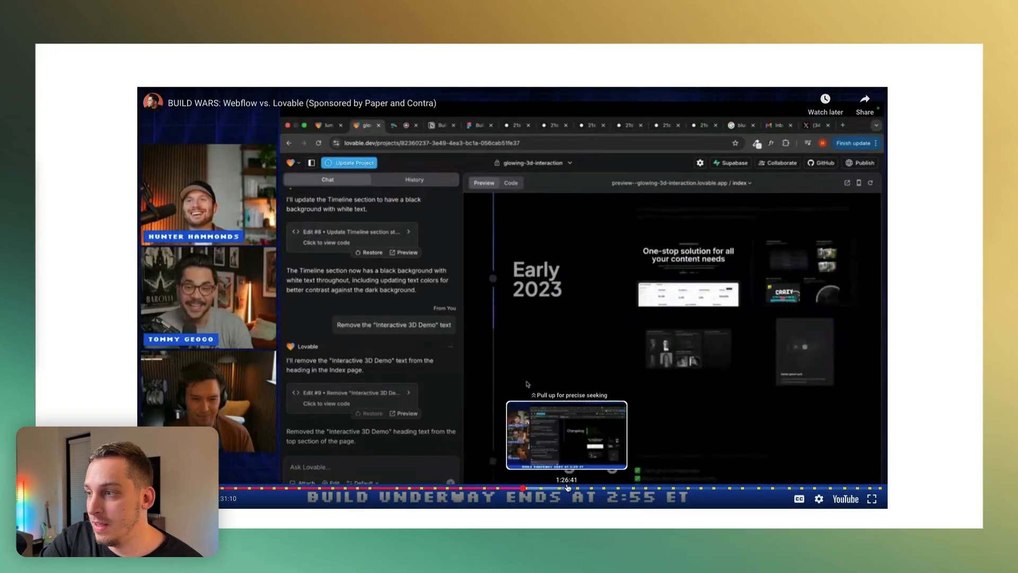
# Step: Scrub the Build Wars stream past the Lovable 3D project to the finished Atlas landing page
pyautogui.click(754, 487)
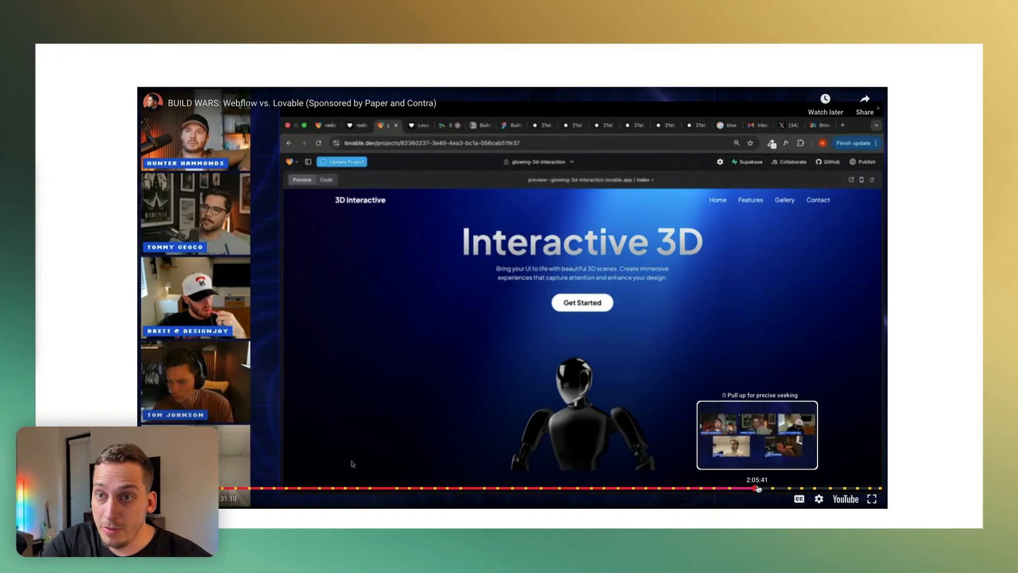
pyautogui.click(834, 489)
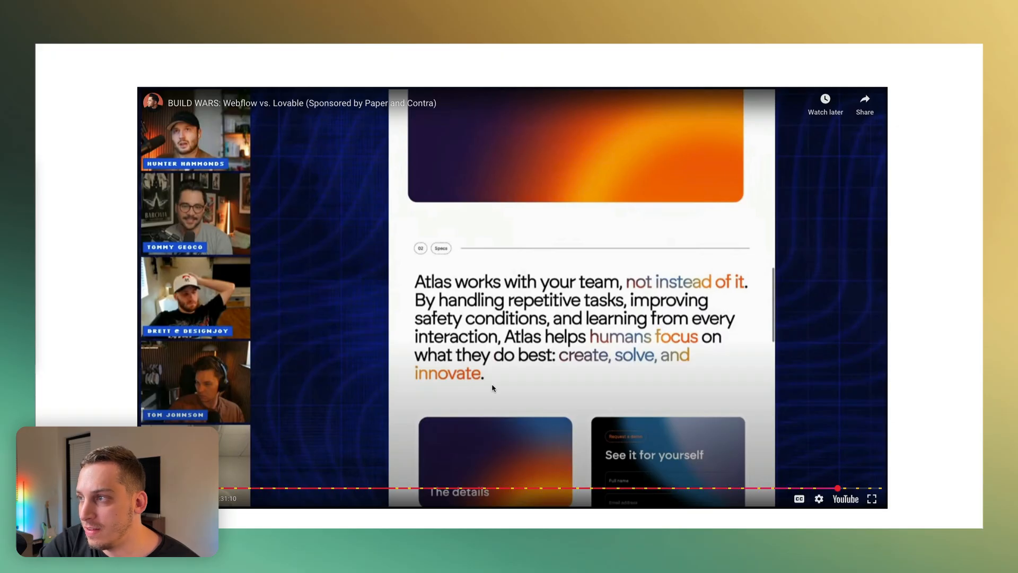
pyautogui.moveTo(592, 338)
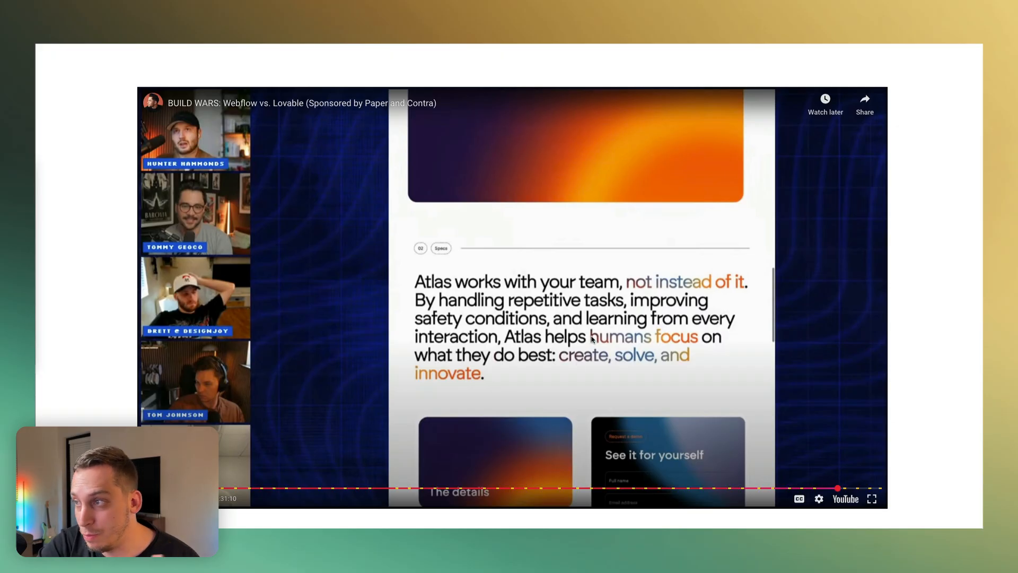
pyautogui.scroll(-3)
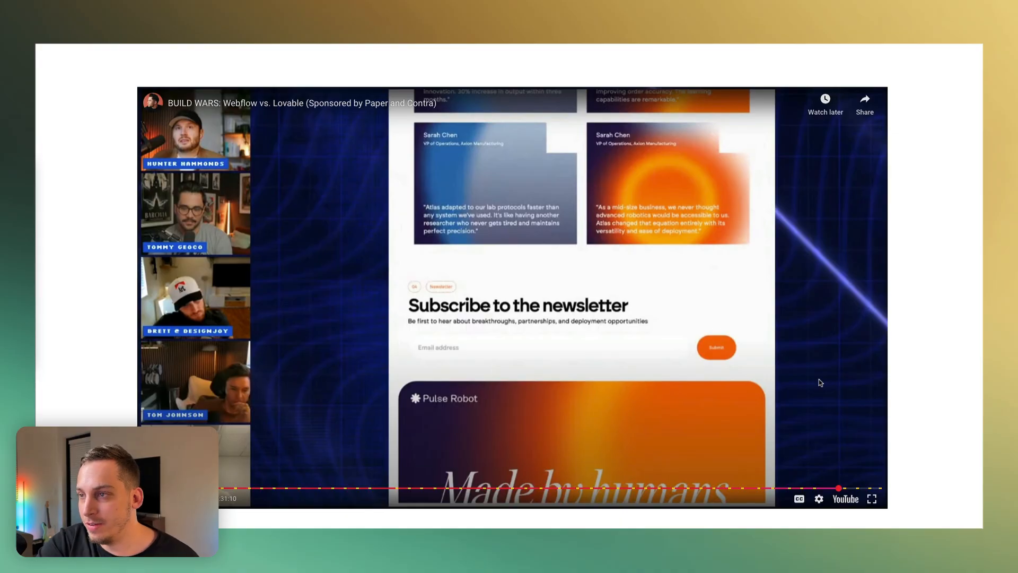
pyautogui.moveTo(630, 228)
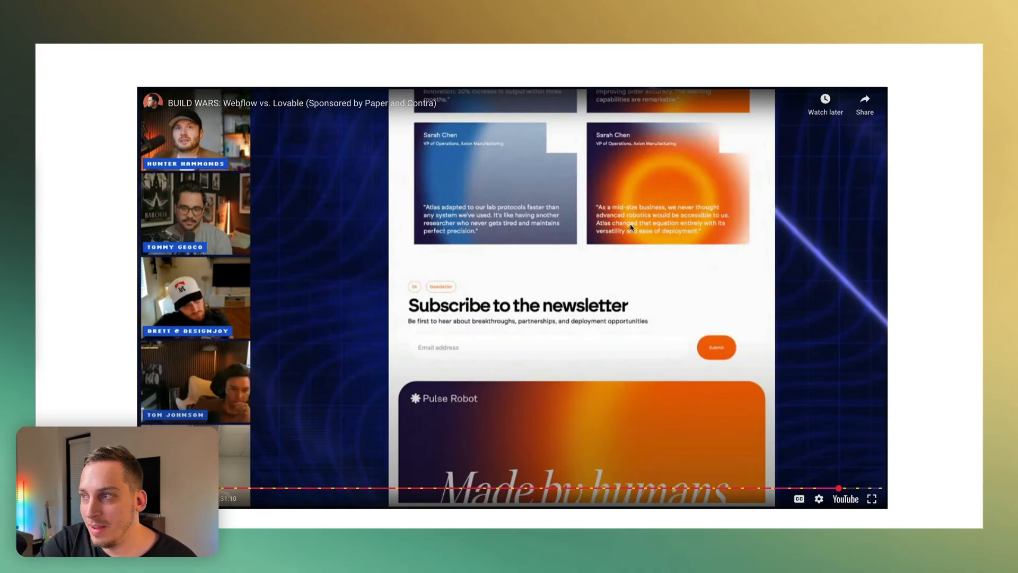
pyautogui.moveTo(719, 209)
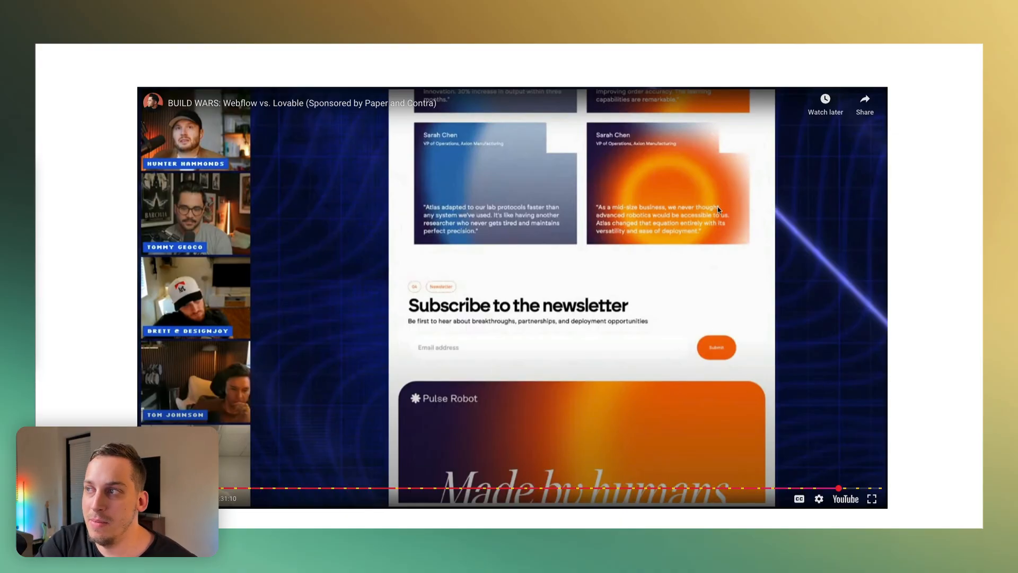
pyautogui.moveTo(625, 189)
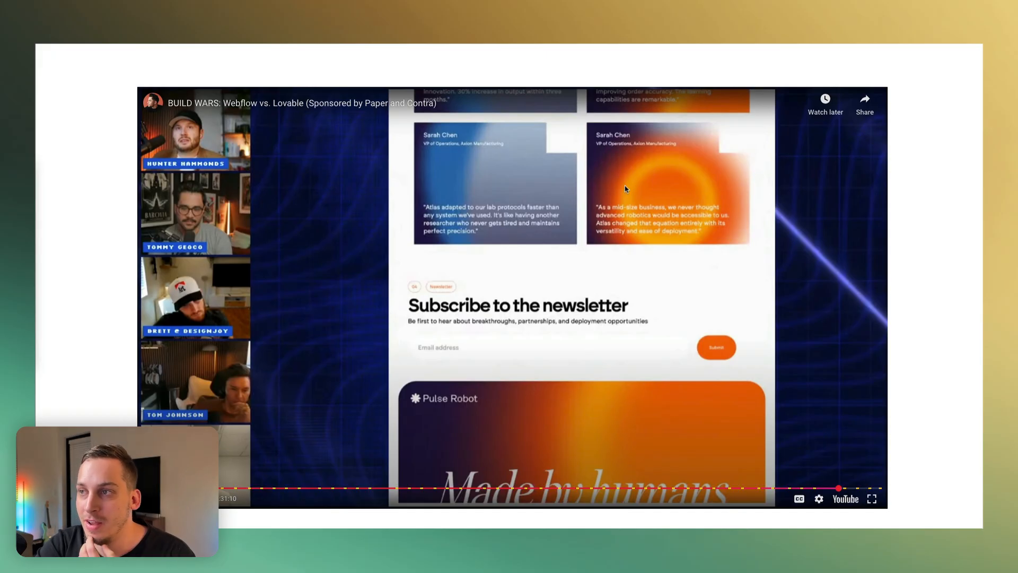
pyautogui.moveTo(705, 215)
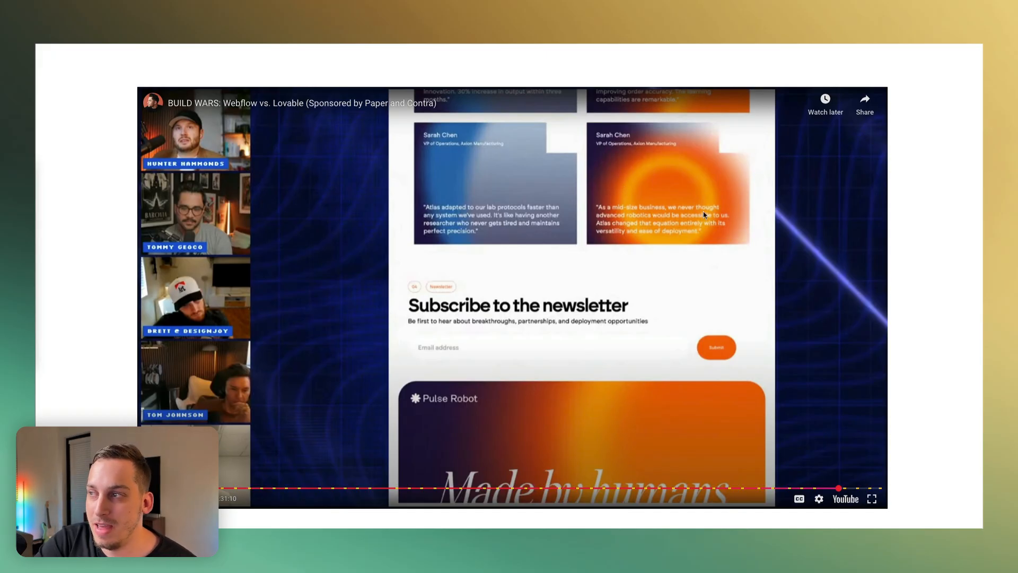
pyautogui.moveTo(701, 405)
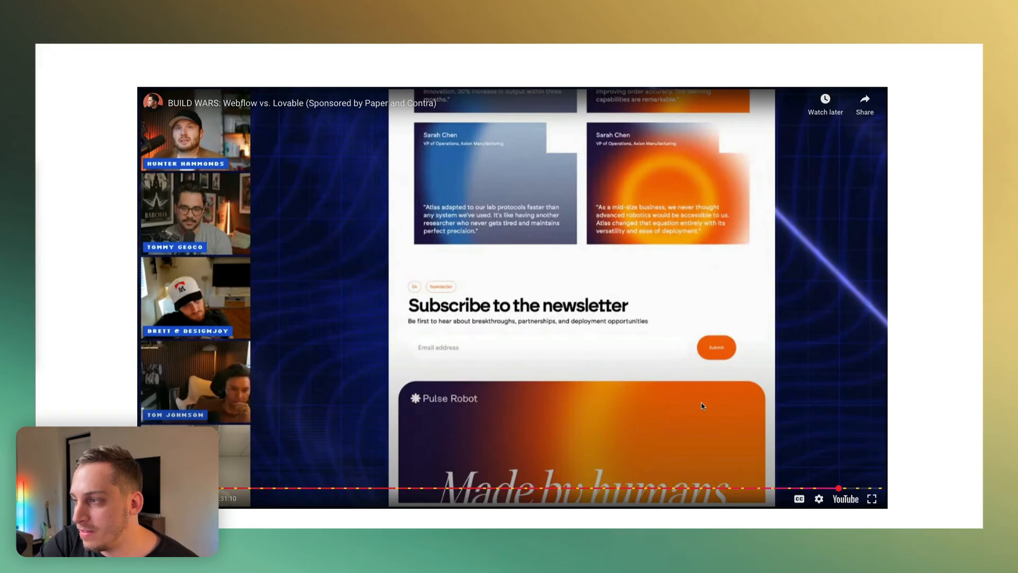
pyautogui.moveTo(654, 489)
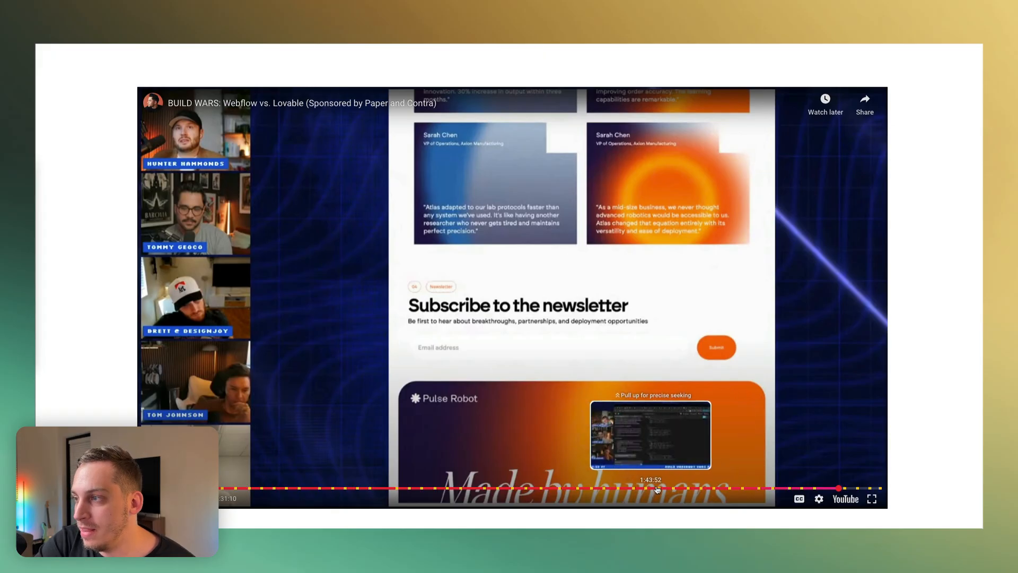
pyautogui.moveTo(739, 488)
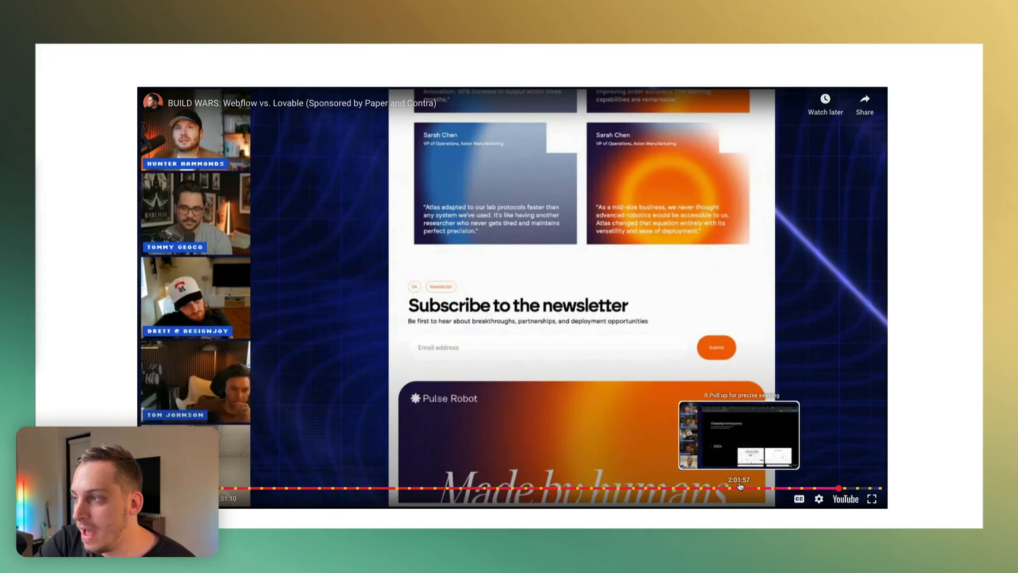
# Step: Seek the livestream to the Lovable-built Interactive 3D page with the robot figure
pyautogui.click(739, 488)
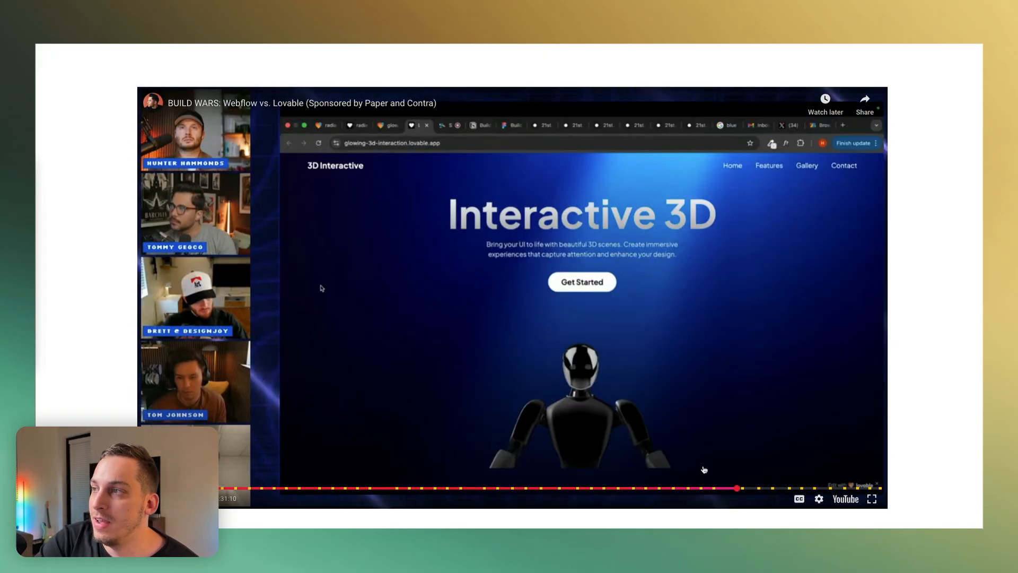
pyautogui.moveTo(735, 488)
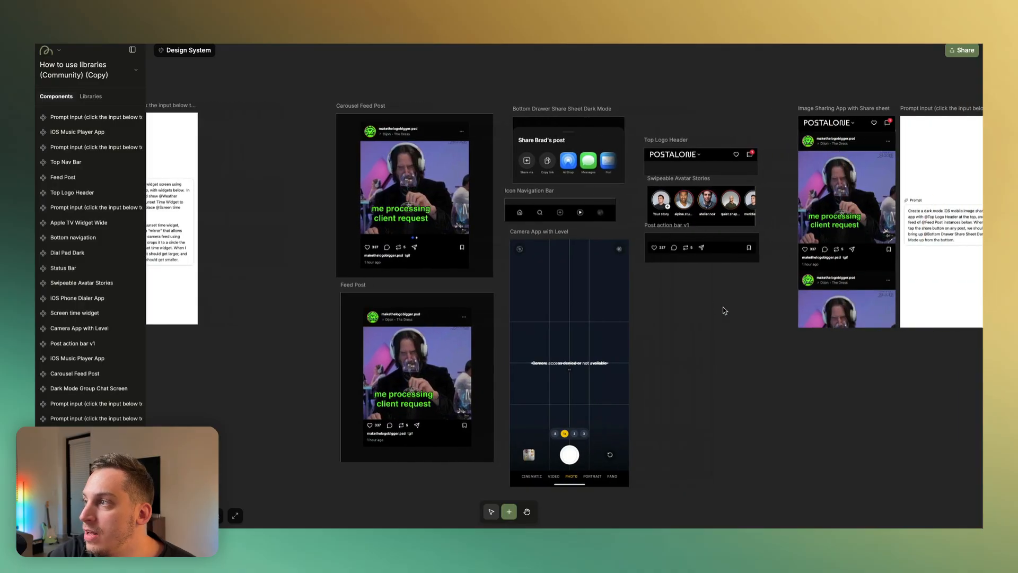
# Step: Scroll the canvas to the Image Sharing App Complete and iOS Music Player App frames
pyautogui.hscroll(-3)
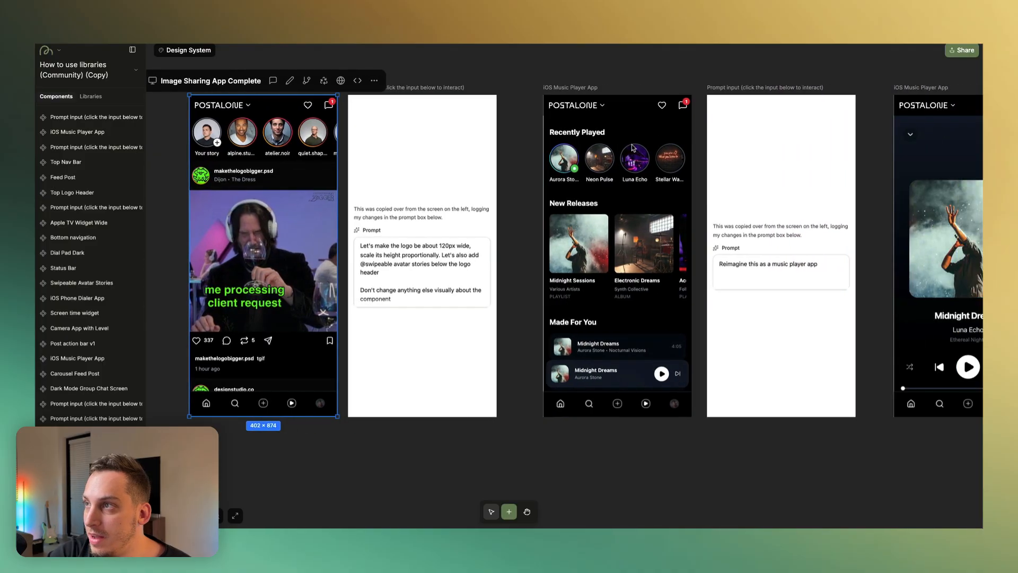
# Step: Select the iOS Music Player App screen, the reimagined image-sharing feed
pyautogui.click(617, 254)
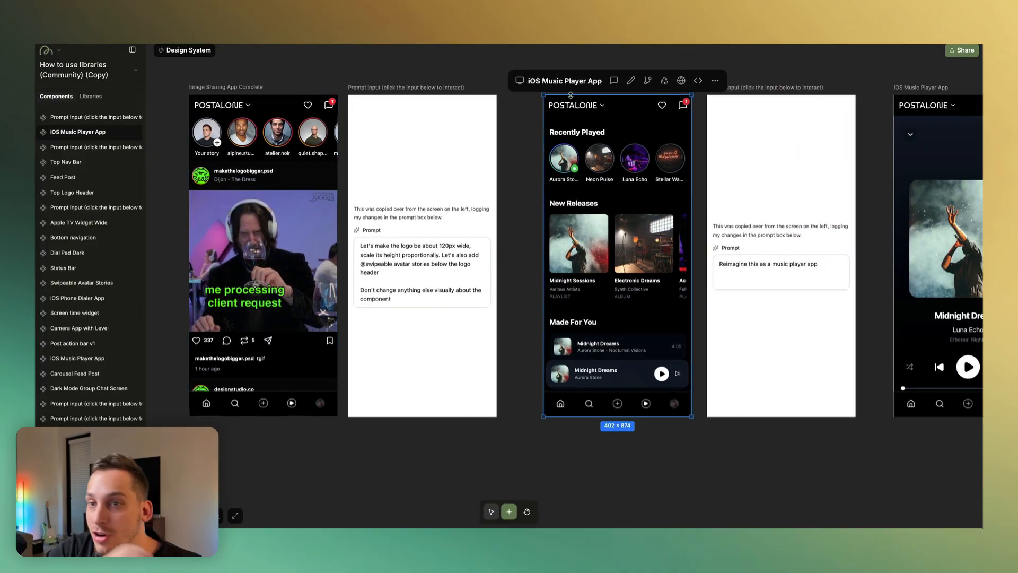
pyautogui.moveTo(520, 218)
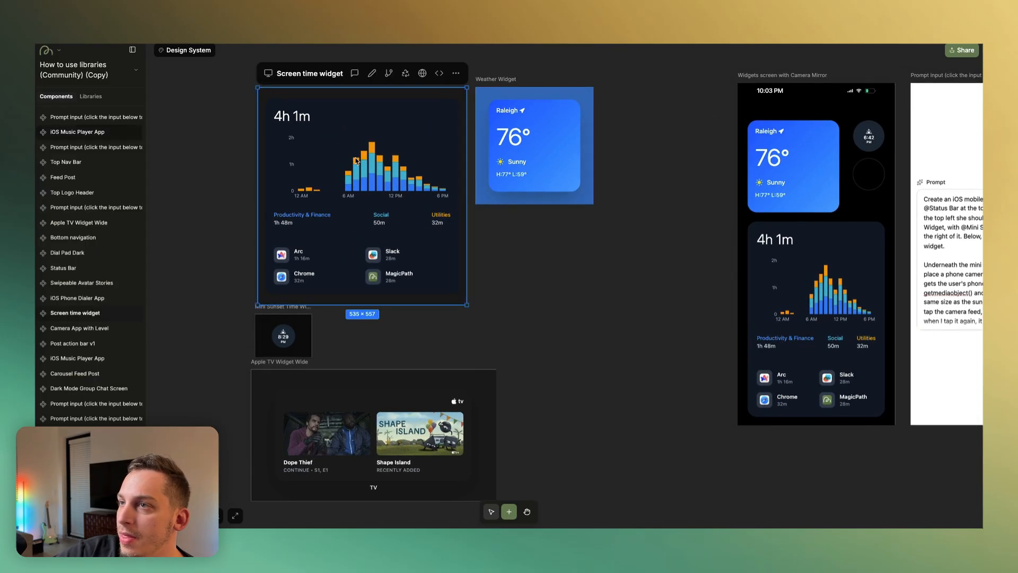
# Step: Inspect the Widgets screen with Camera Mirror and its prompt, leaving blank Component 37's chat open
pyautogui.click(534, 145)
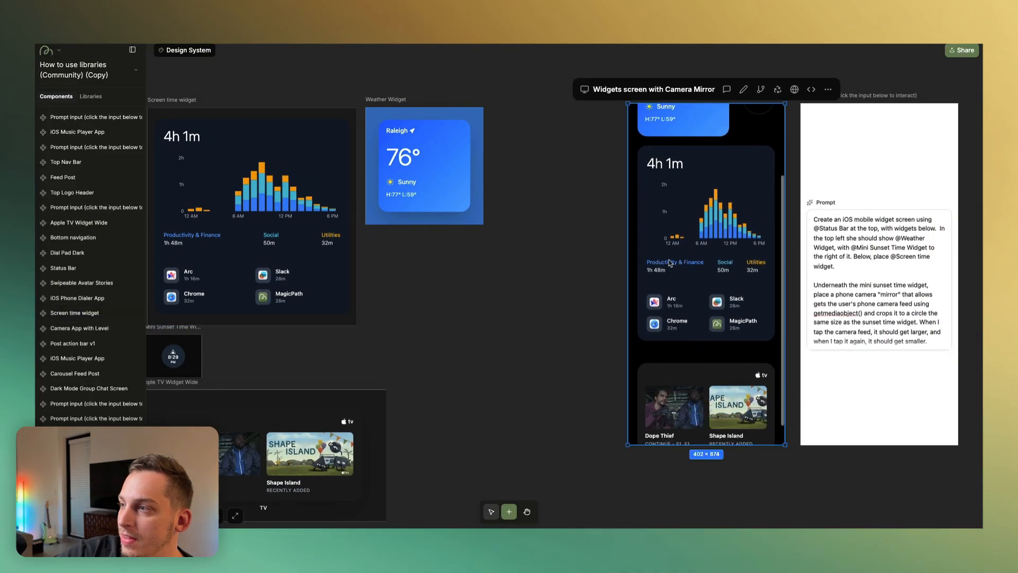
pyautogui.scroll(3)
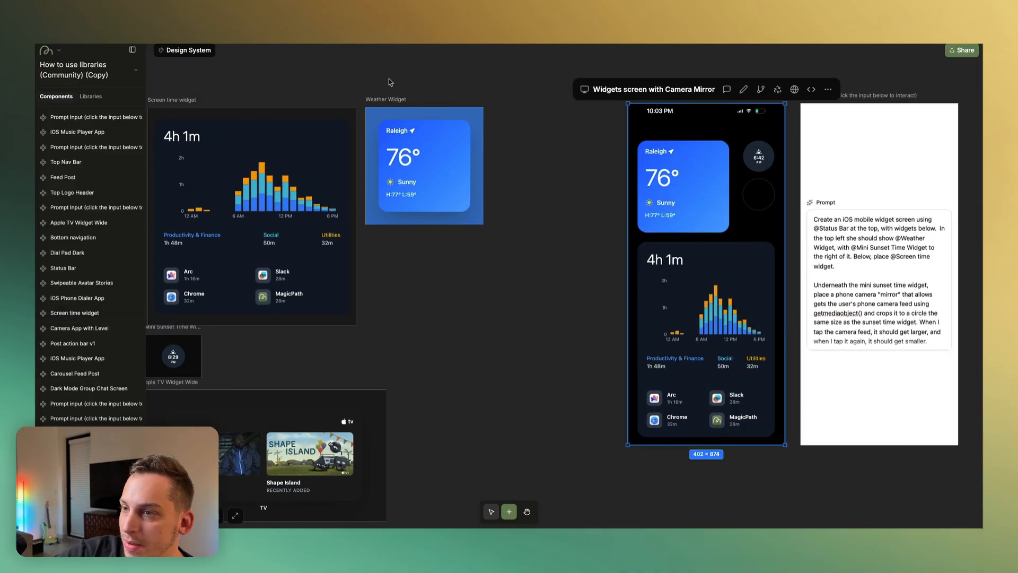
pyautogui.moveTo(759, 234)
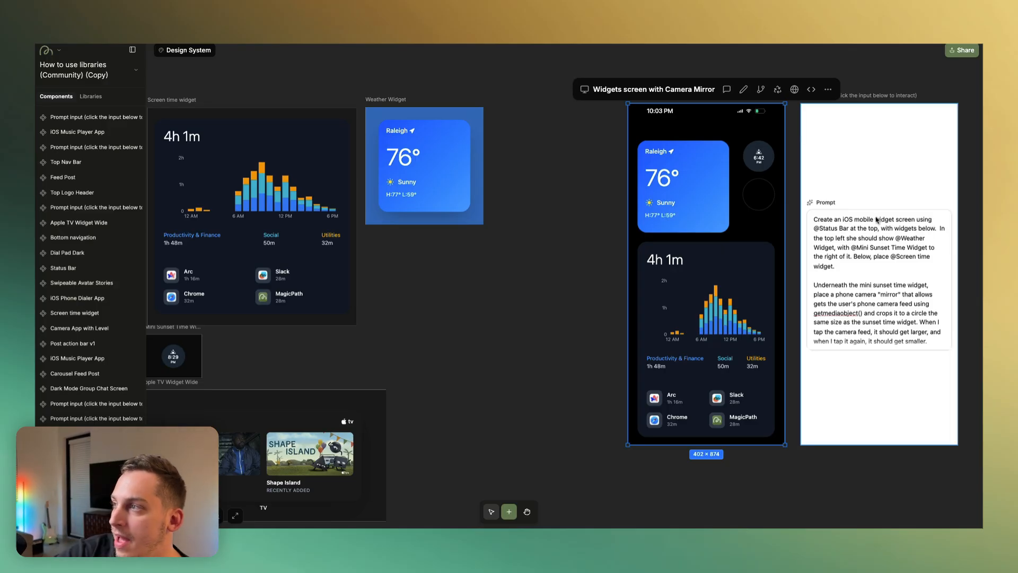
pyautogui.click(616, 254)
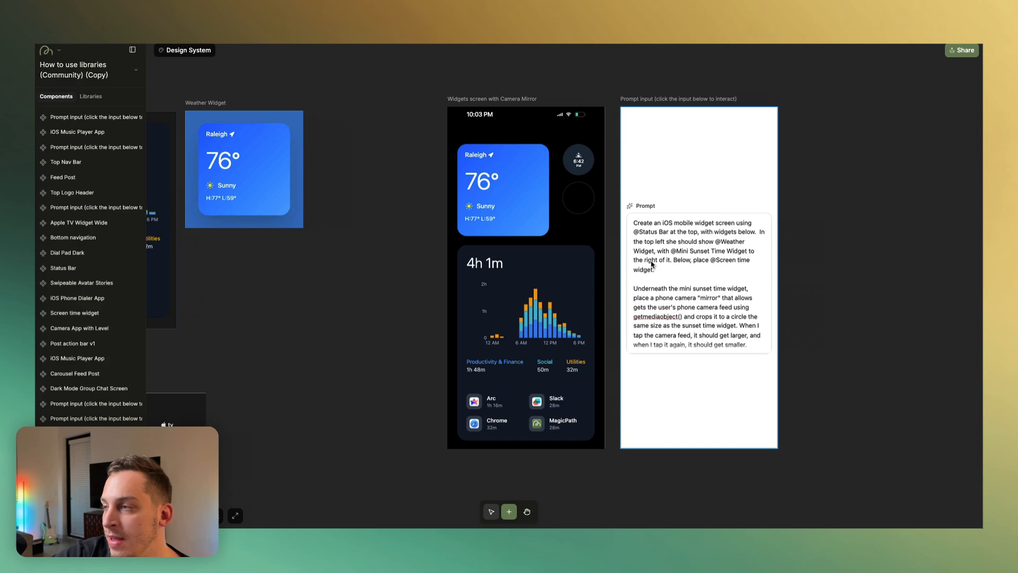
pyautogui.moveTo(625, 263)
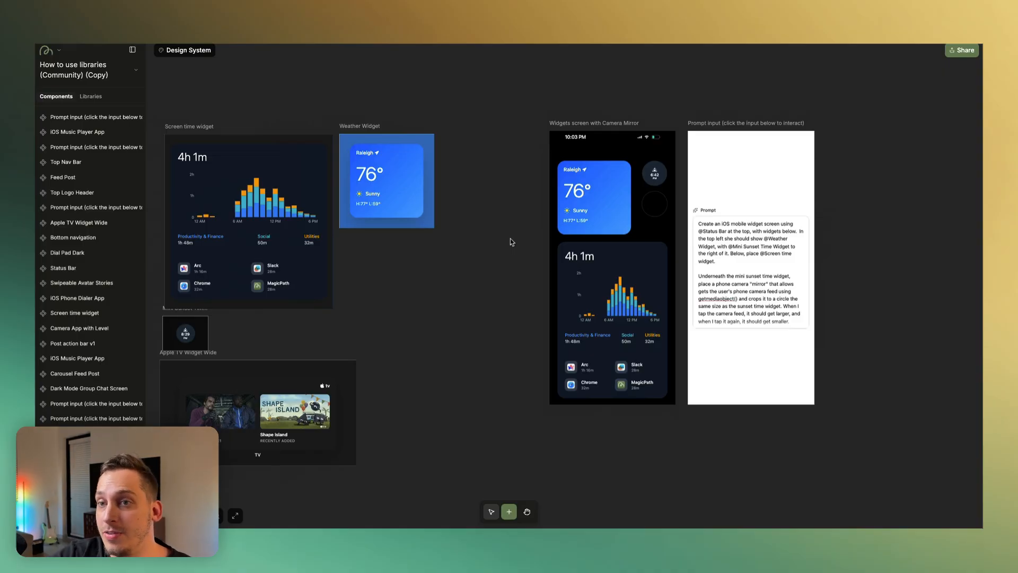
pyautogui.scroll(-3)
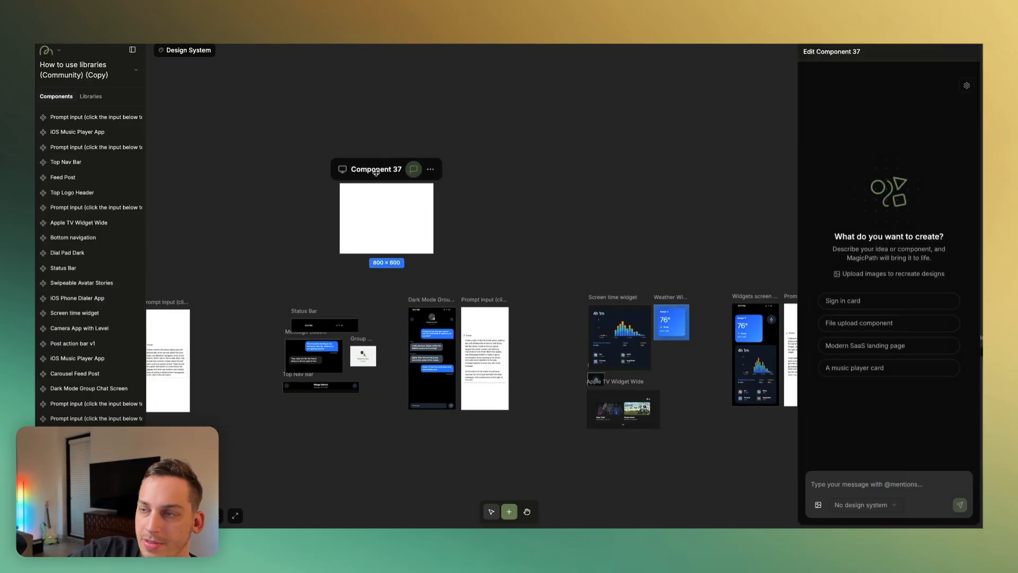
pyautogui.click(538, 226)
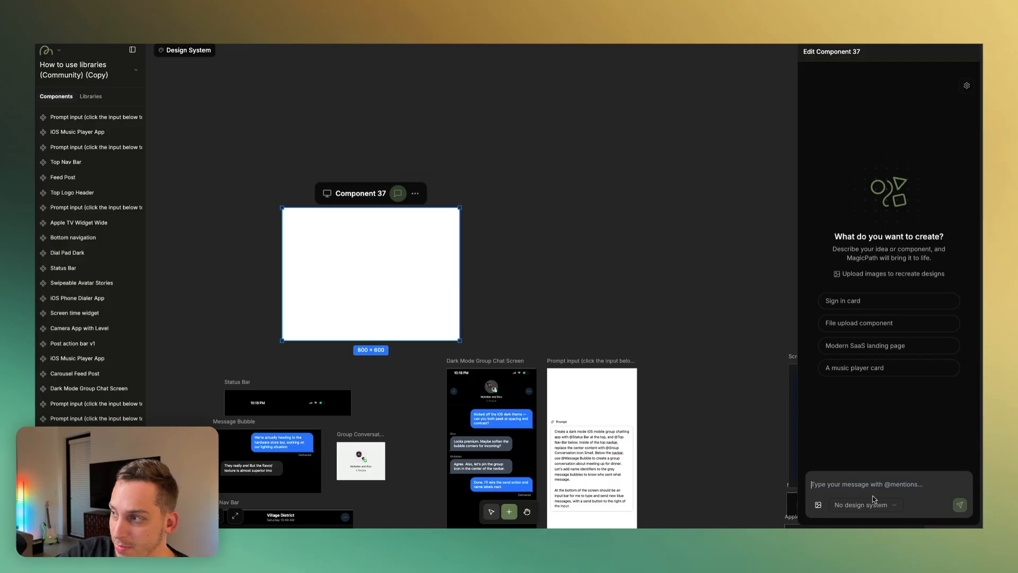
pyautogui.write('lets ad')
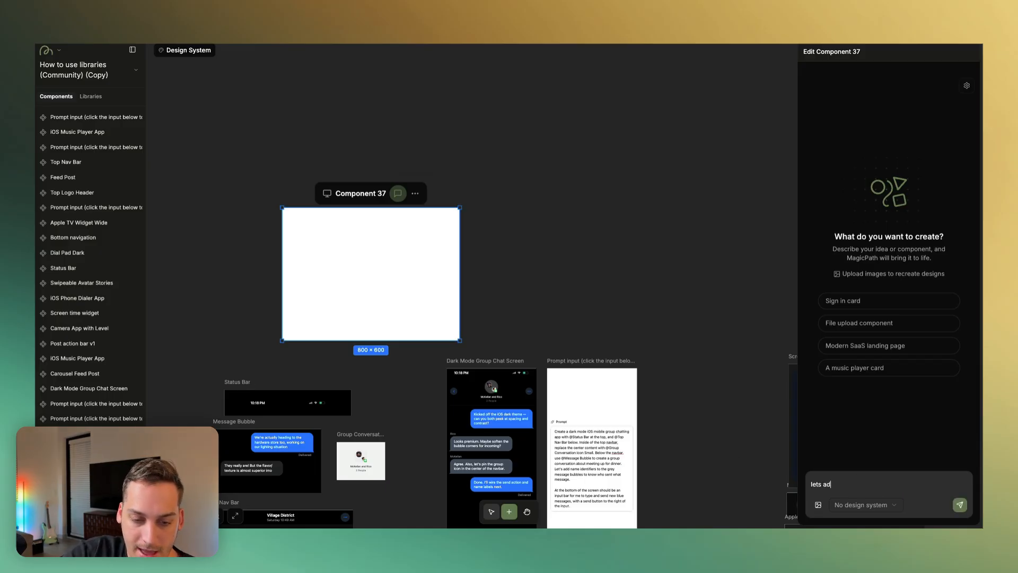
pyautogui.write('@Status Bar a')
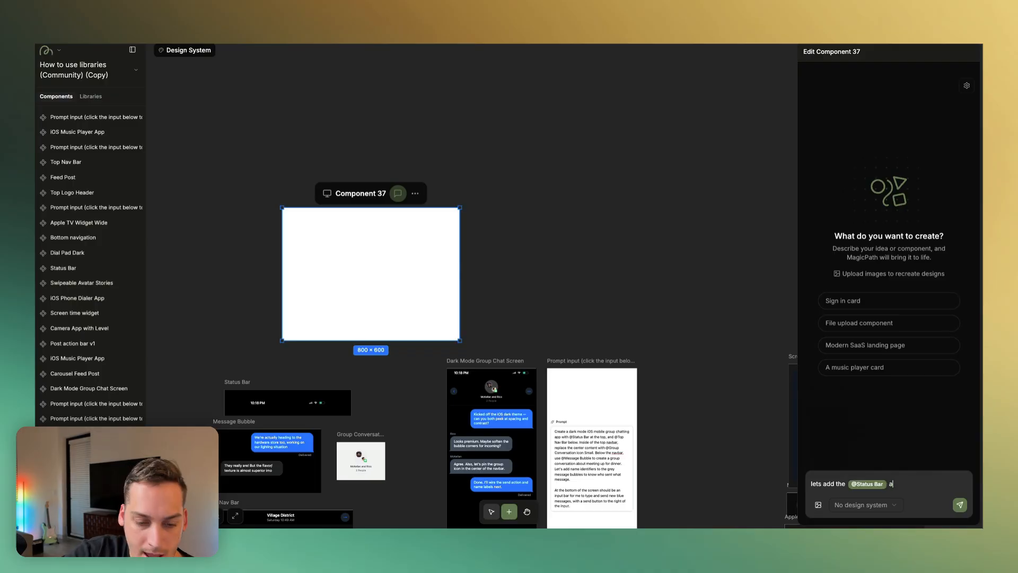
pyautogui.write('t the top of the page')
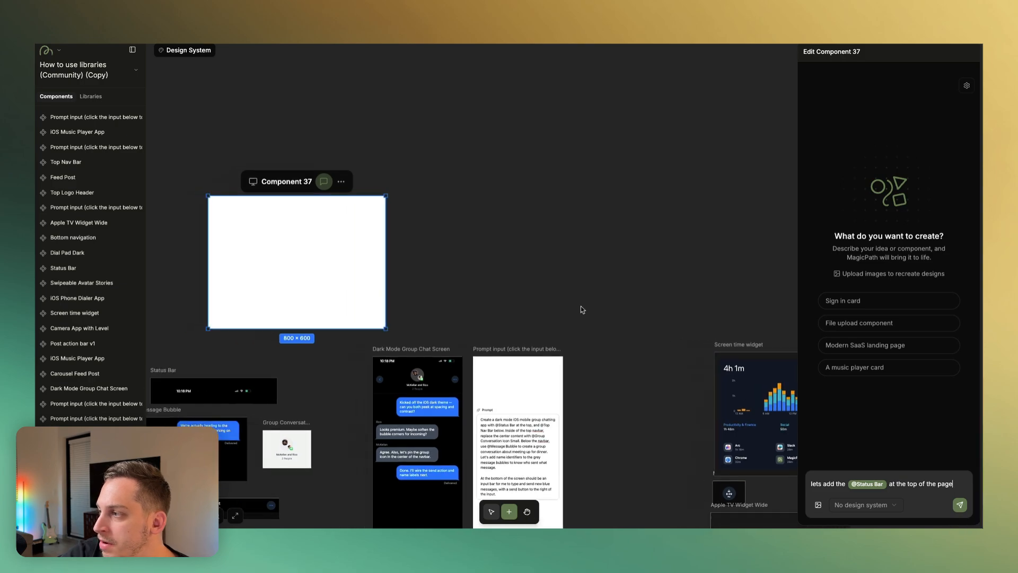
pyautogui.write('and the')
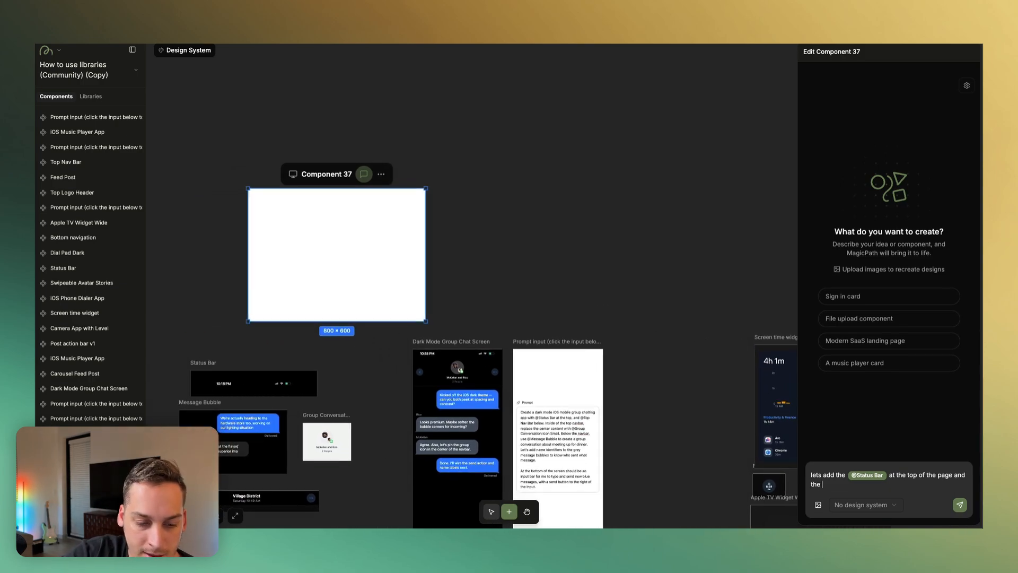
pyautogui.write('screen')
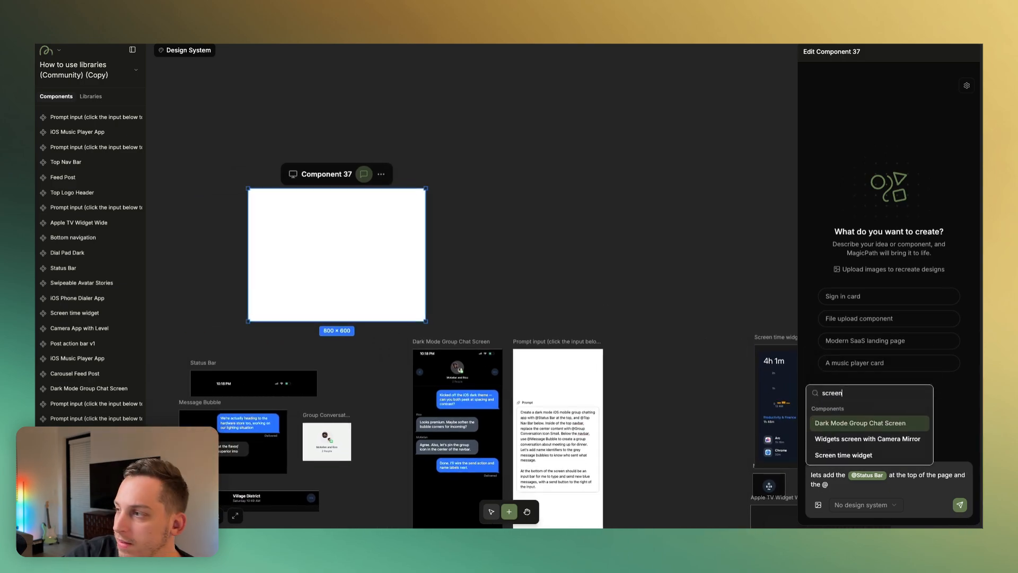
pyautogui.click(842, 455)
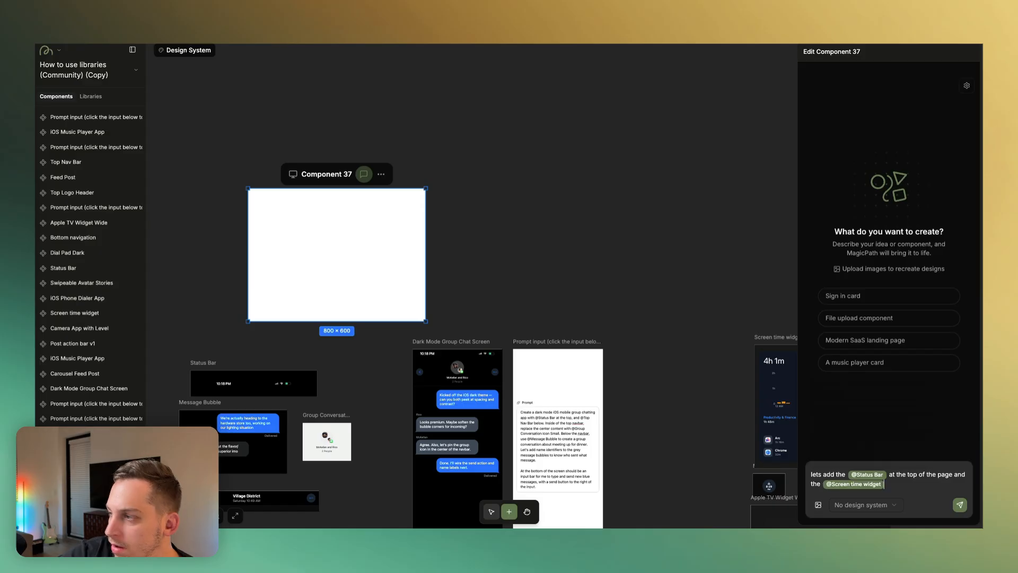
pyautogui.write('underneath')
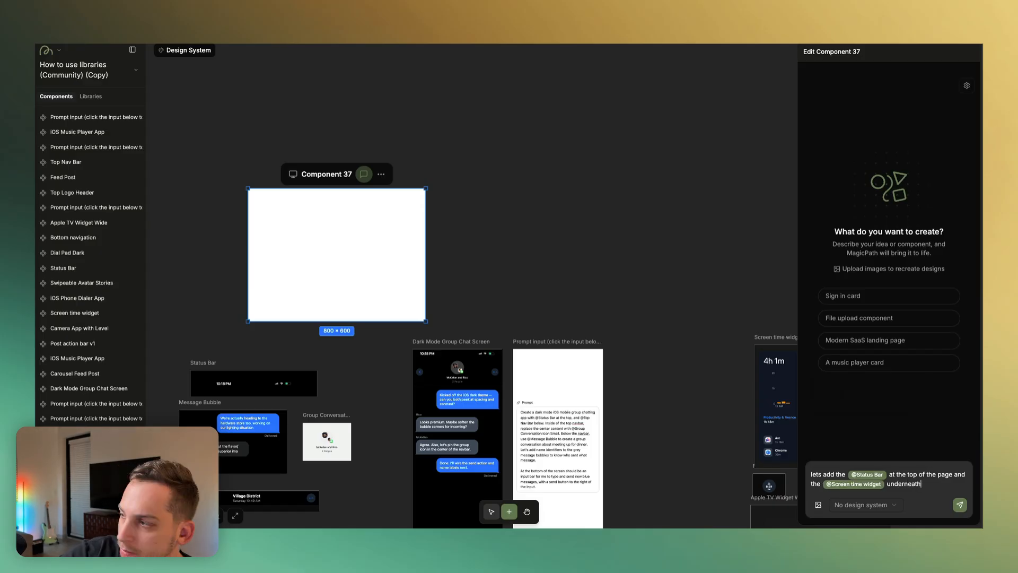
pyautogui.click(959, 505)
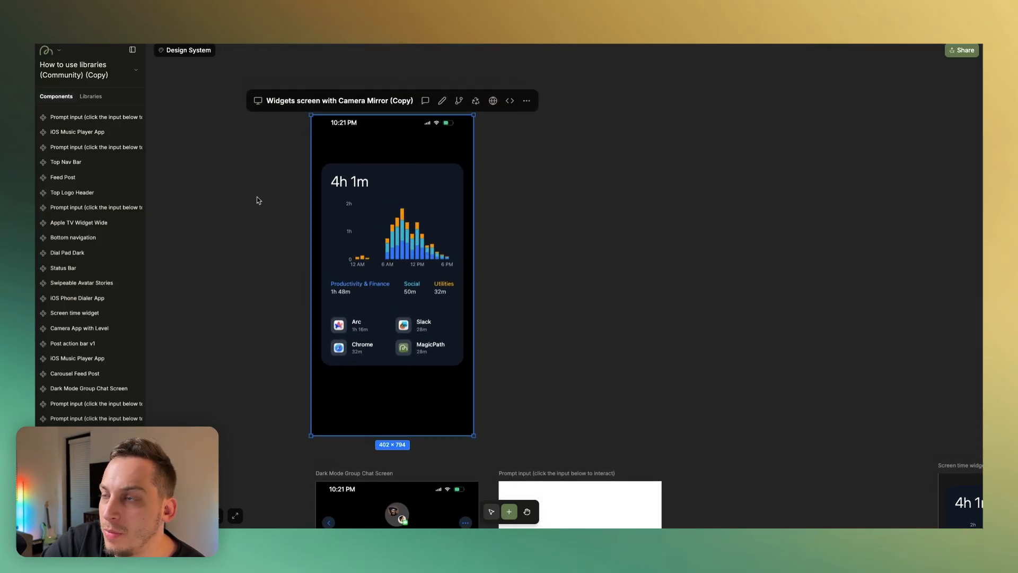
pyautogui.moveTo(438, 144)
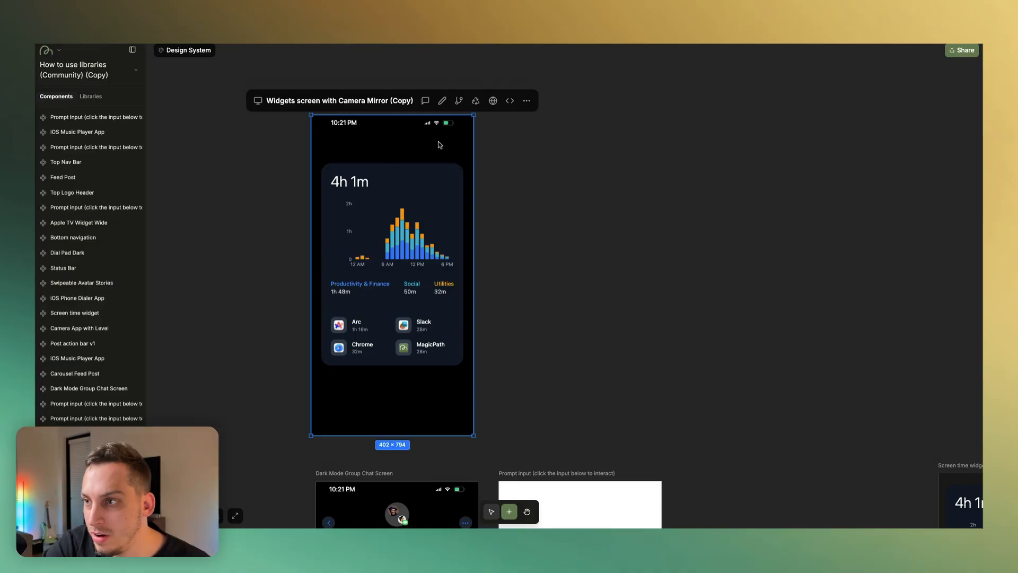
pyautogui.moveTo(421, 171)
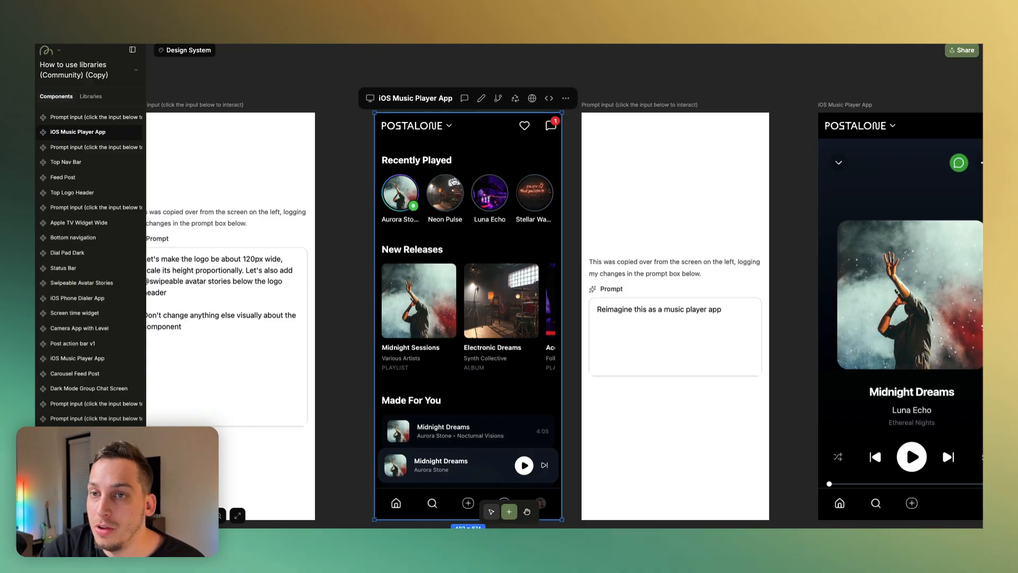
pyautogui.moveTo(549, 98)
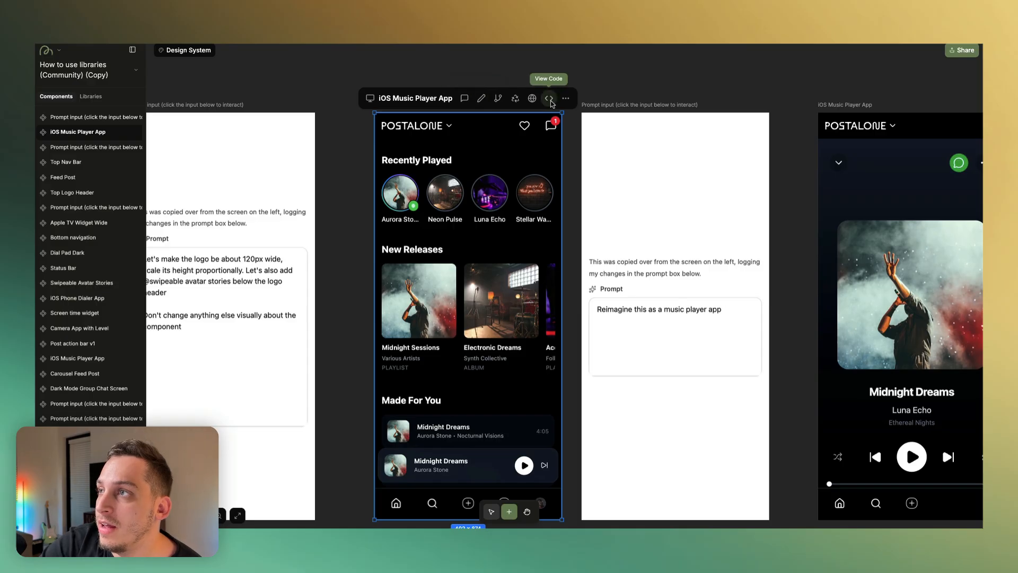
# Step: Open the iOS Music Player App's code and copy its npx clone command for Cursor
pyautogui.click(549, 98)
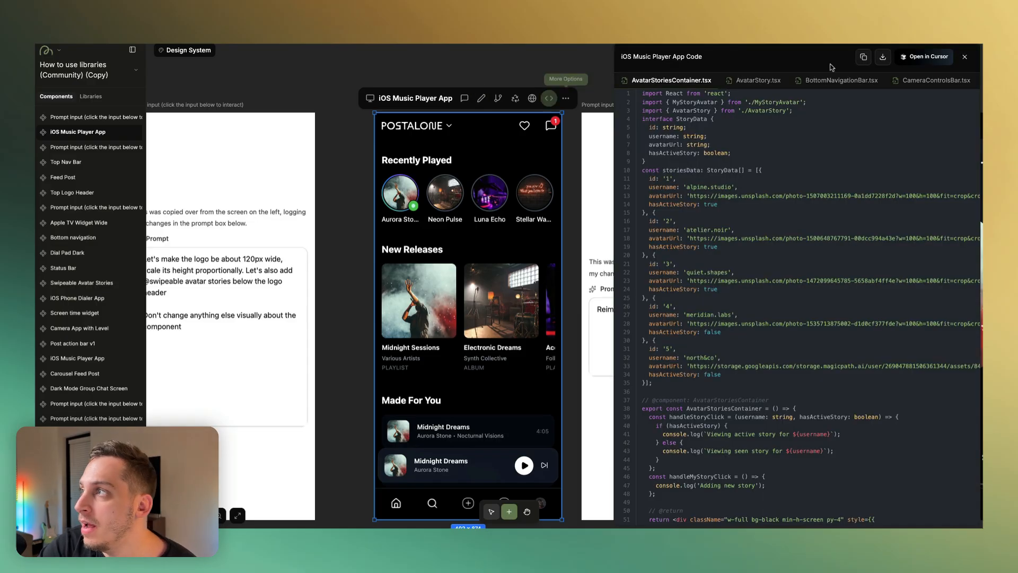
pyautogui.click(882, 57)
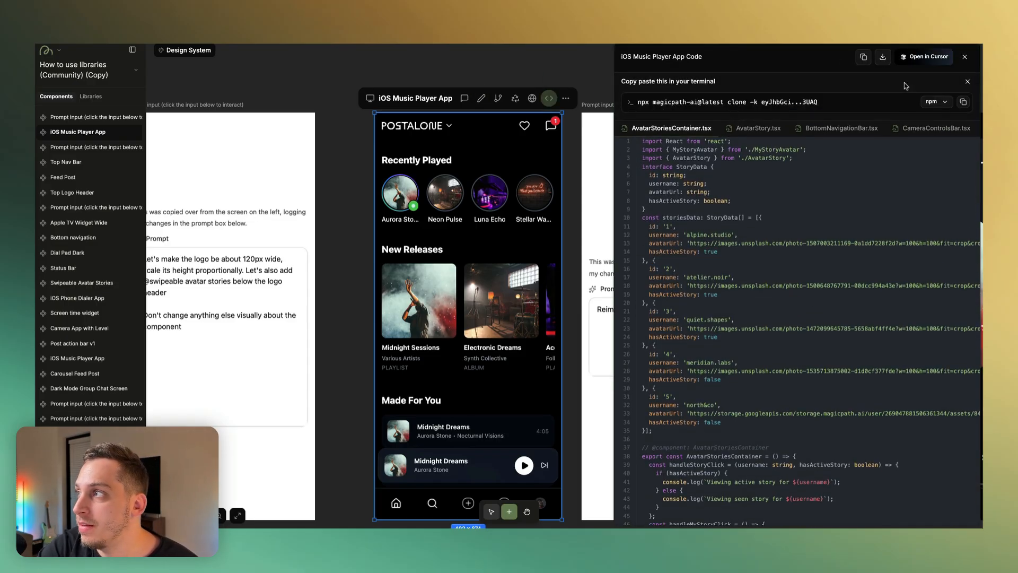
pyautogui.click(964, 102)
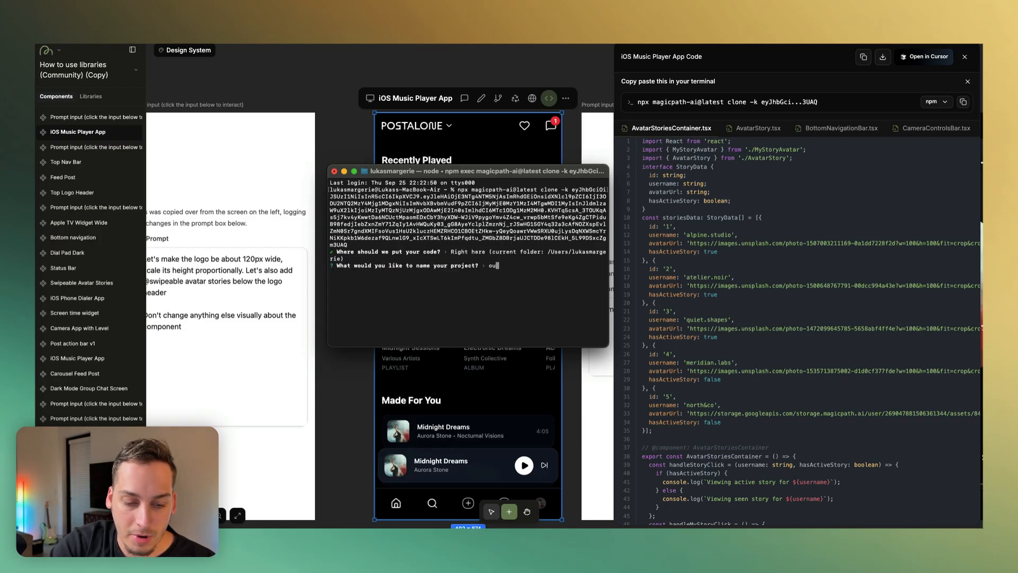
# Step: Confirm the project name to clone the music player app into a local project
pyautogui.press('Return')
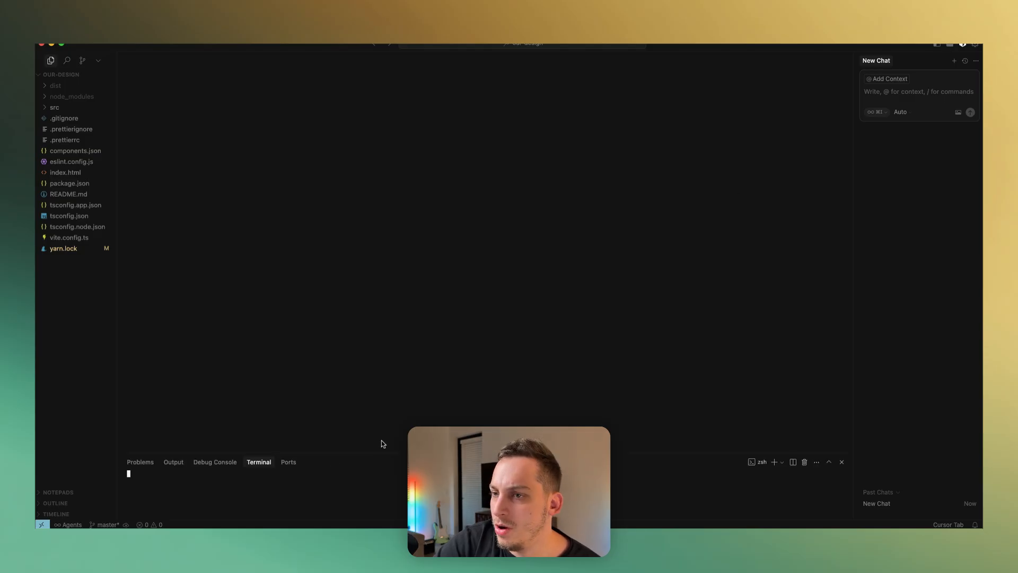
# Step: Run 'yarn dev' to serve the our-design project at localhost:5173
pyautogui.write('yarn dev')
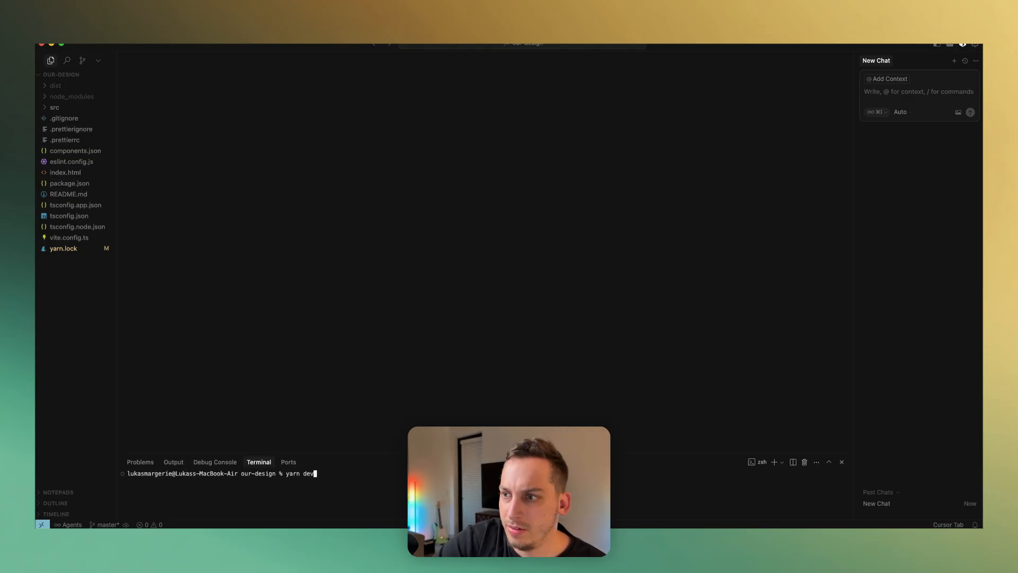
pyautogui.press('Return')
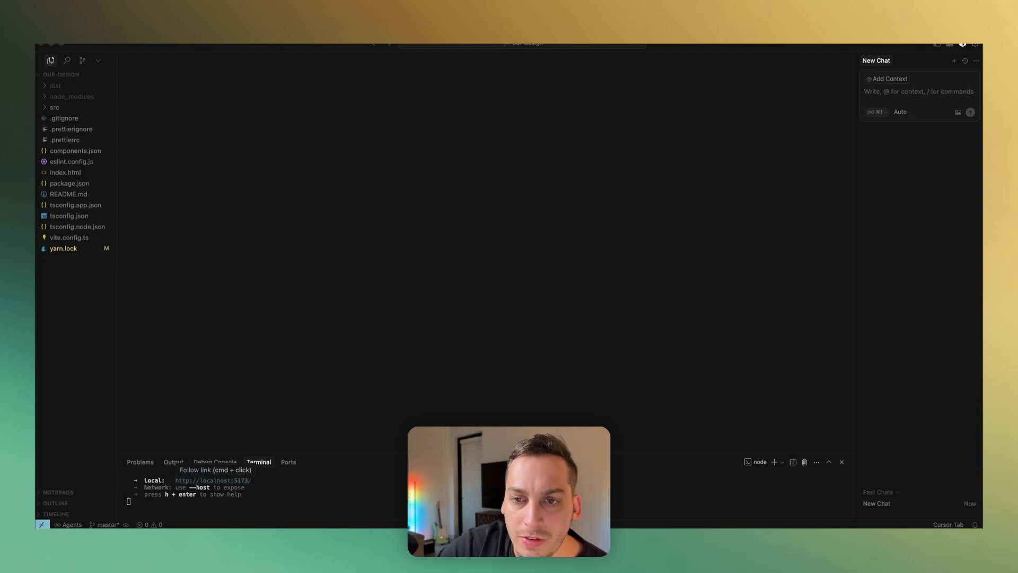
pyautogui.moveTo(978, 197)
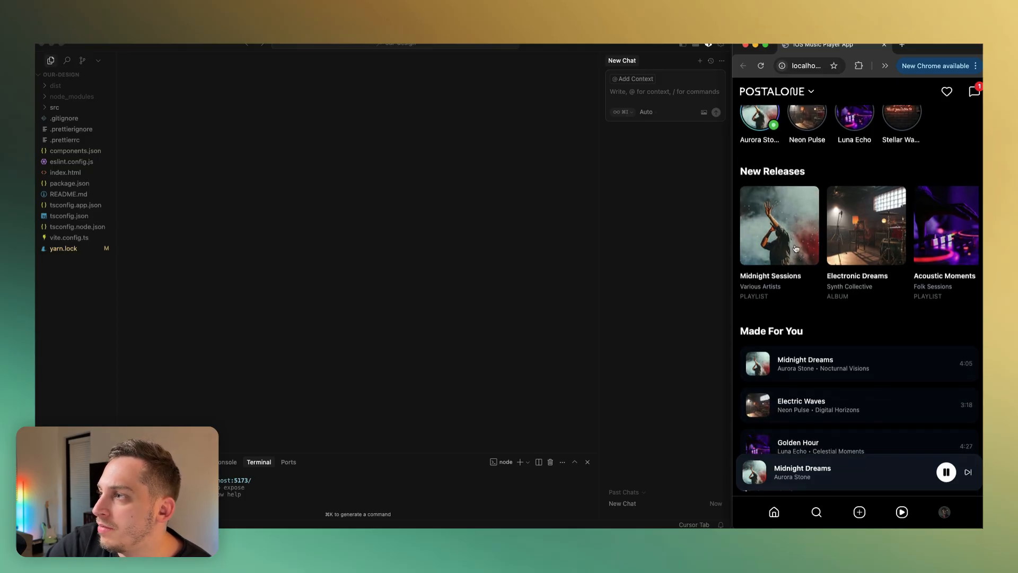
# Step: Scroll through the local music player app and pause the Midnight Dreams track
pyautogui.scroll(-3)
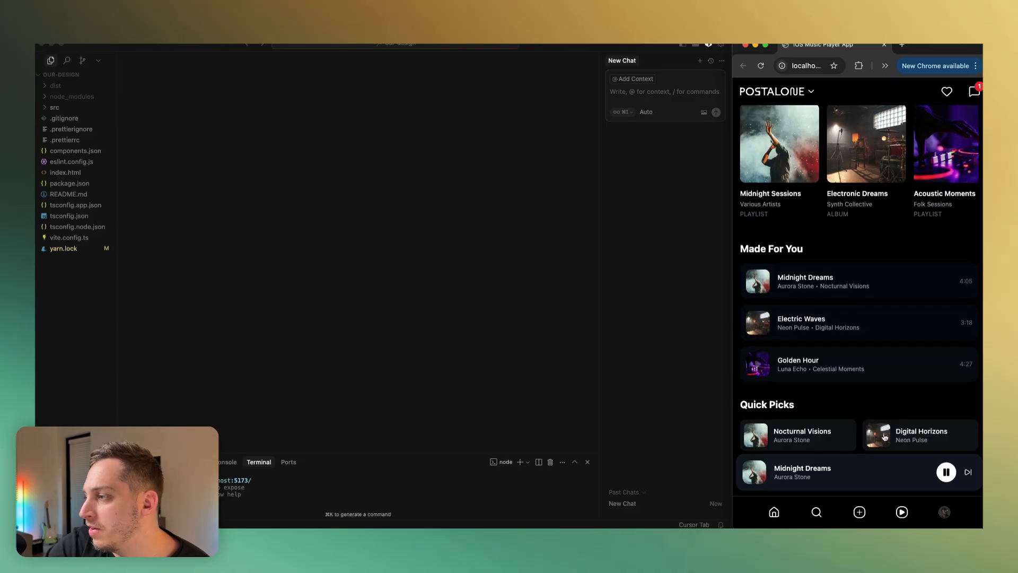
pyautogui.click(946, 472)
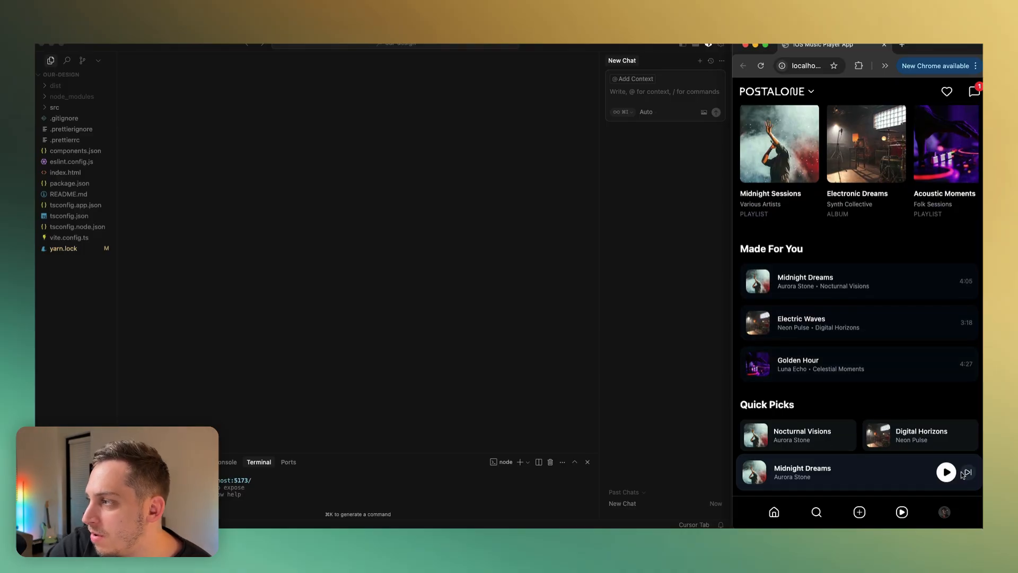